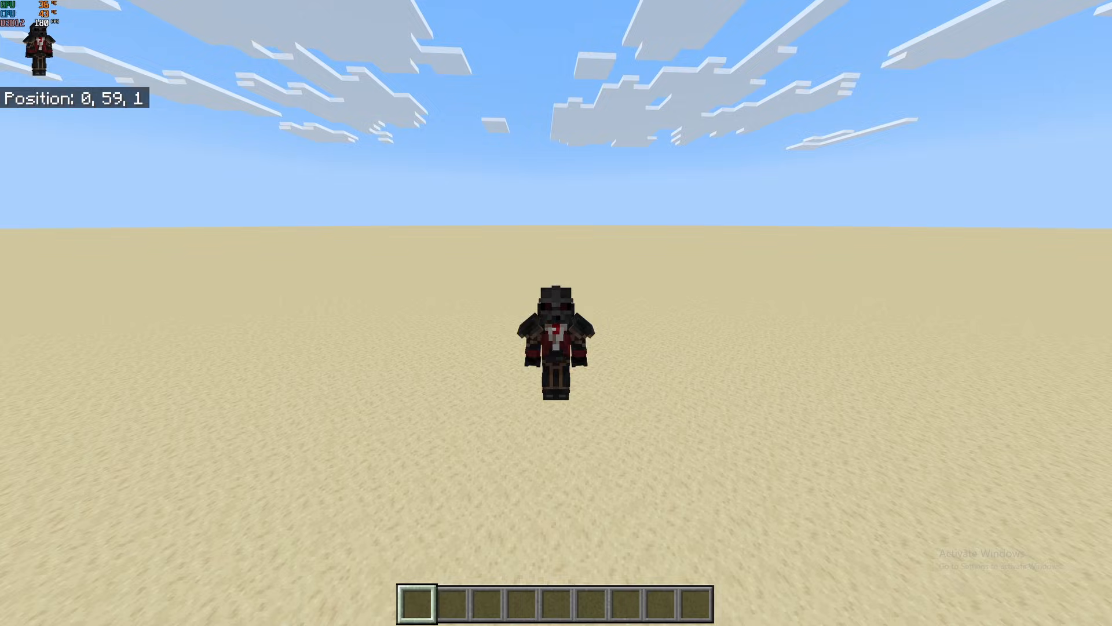
- Add a circular ticking area, give @a command blocks, and tag players 'worldedit'
{"action": "type", "text": "/tickingarea add"}
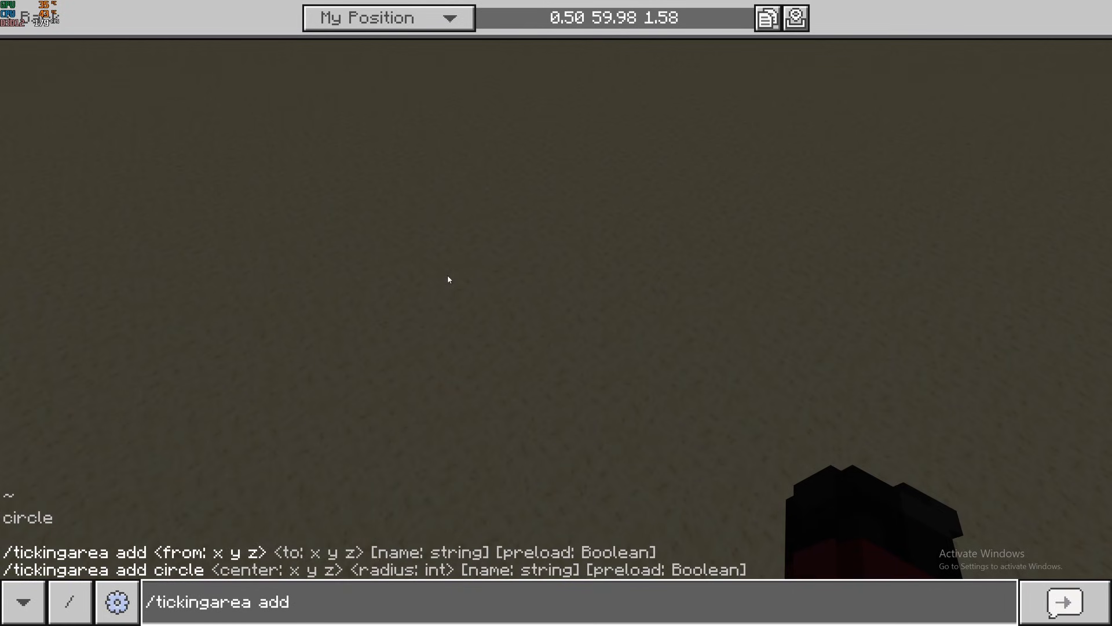
{"action": "type", "text": "circle ~"}
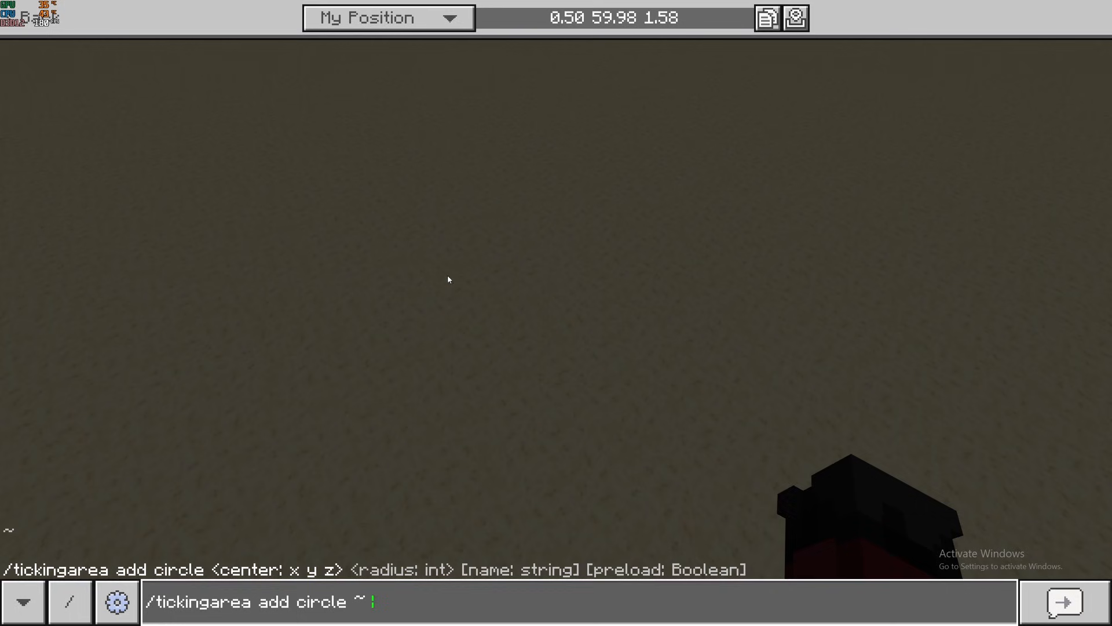
{"action": "type", "text": "/ga"}
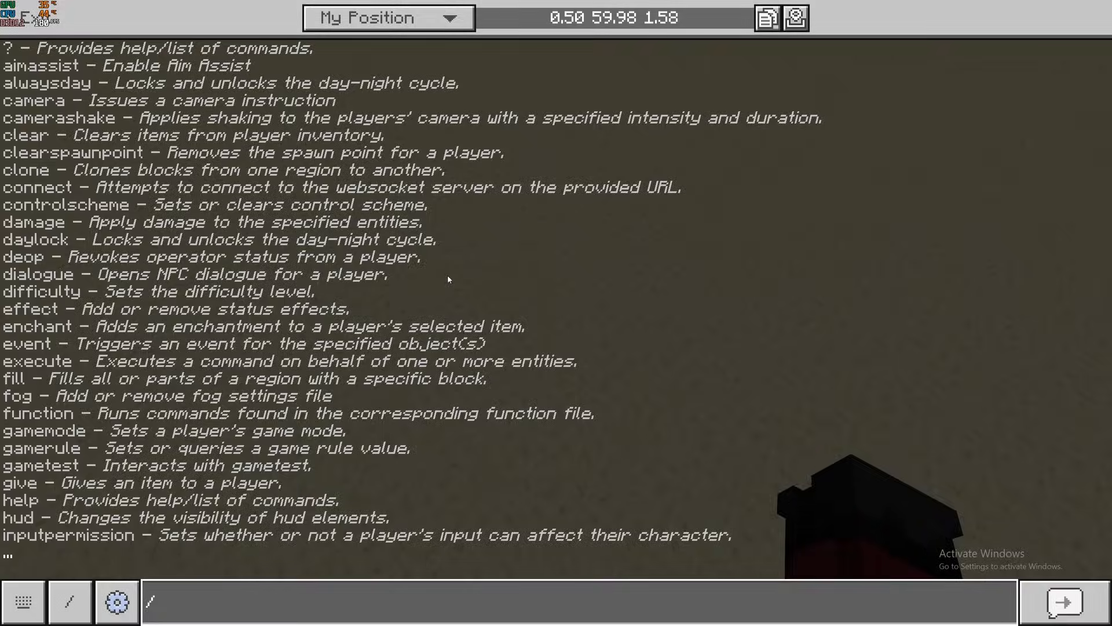
{"action": "type", "text": "give @a"}
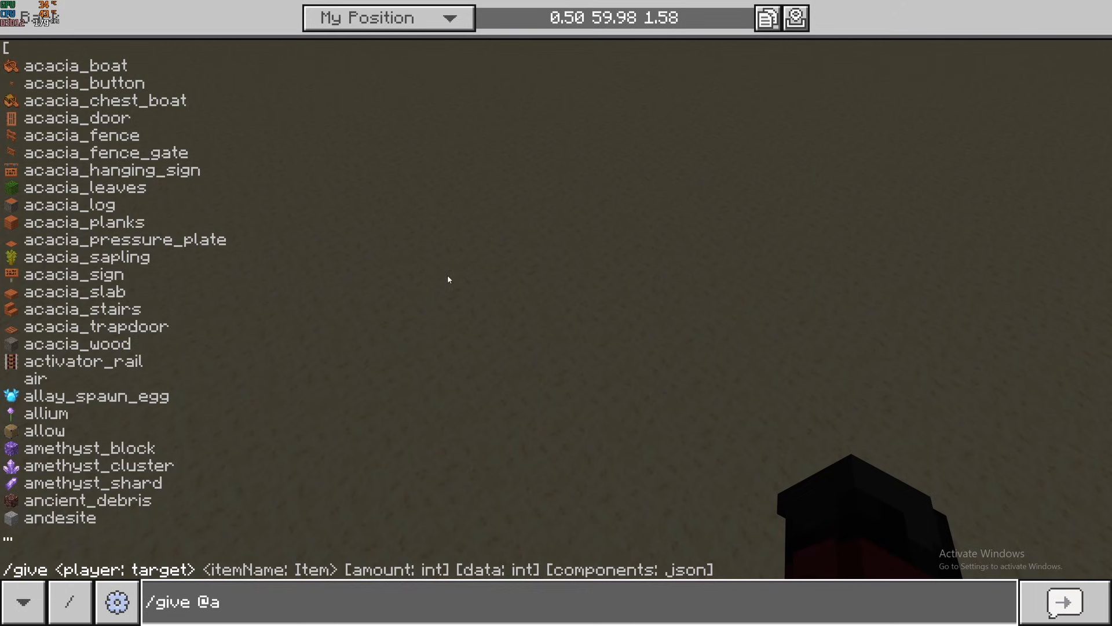
{"action": "type", "text": "command_block"}
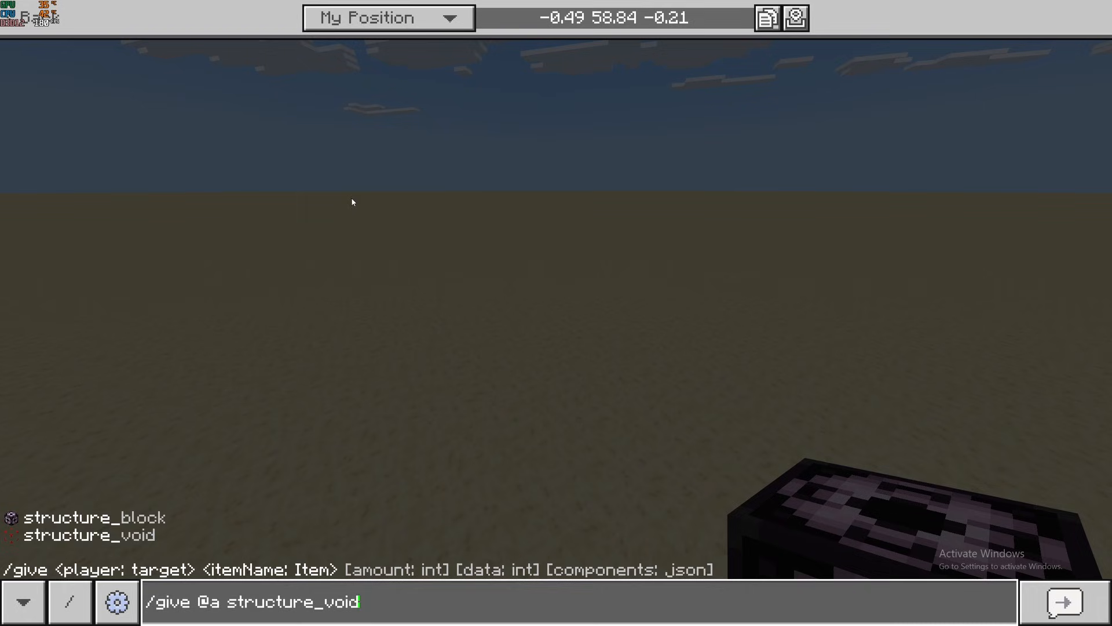
{"action": "key", "text": "Enter"}
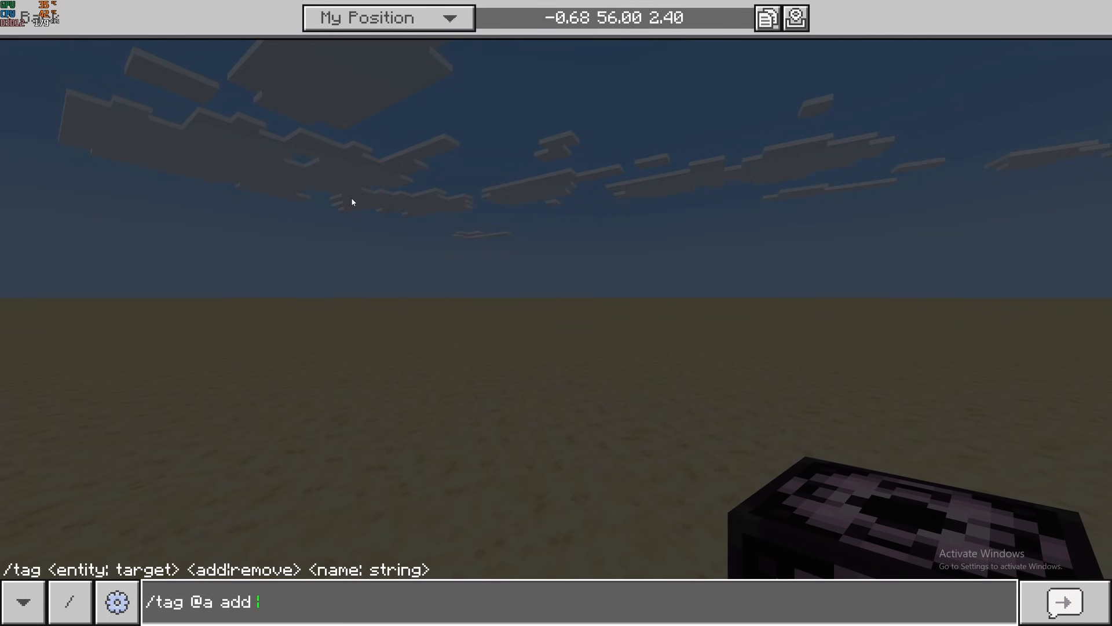
{"action": "type", "text": "worlded"}
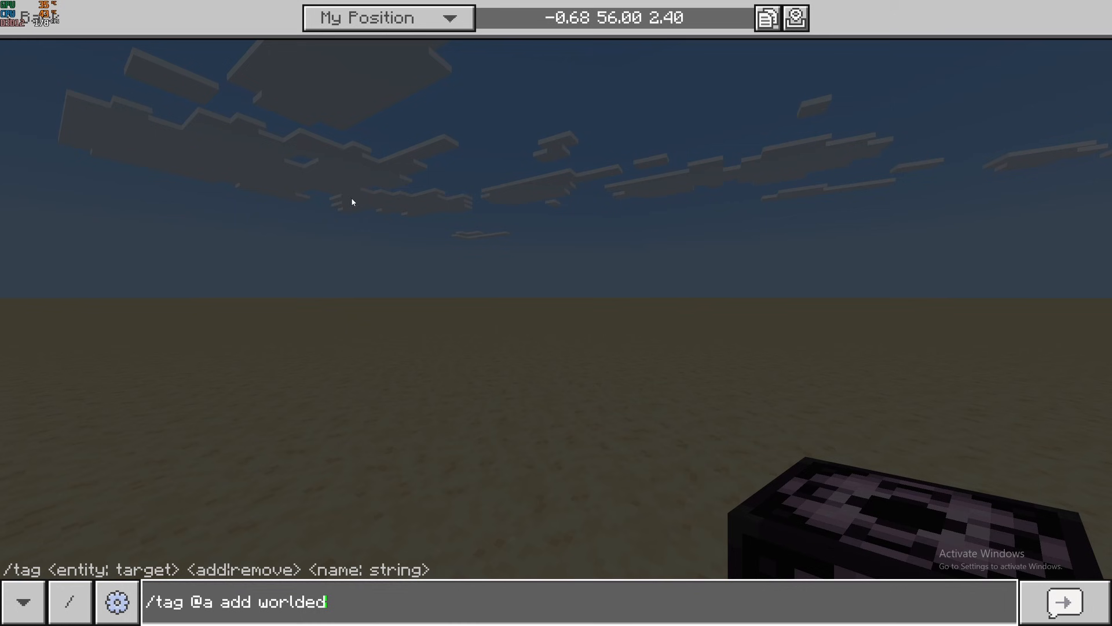
{"action": "key", "text": "Enter"}
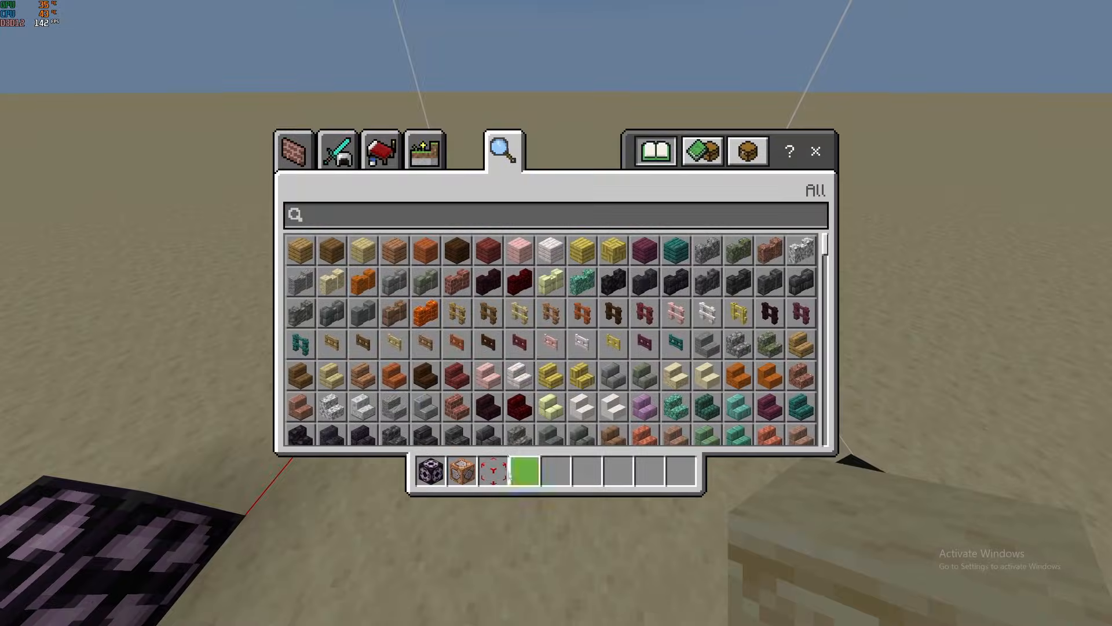
- Gather grass and dirt blocks, then save the dirt ball as structure 'brush1'
{"action": "left_click", "coordinate": [380, 149]}
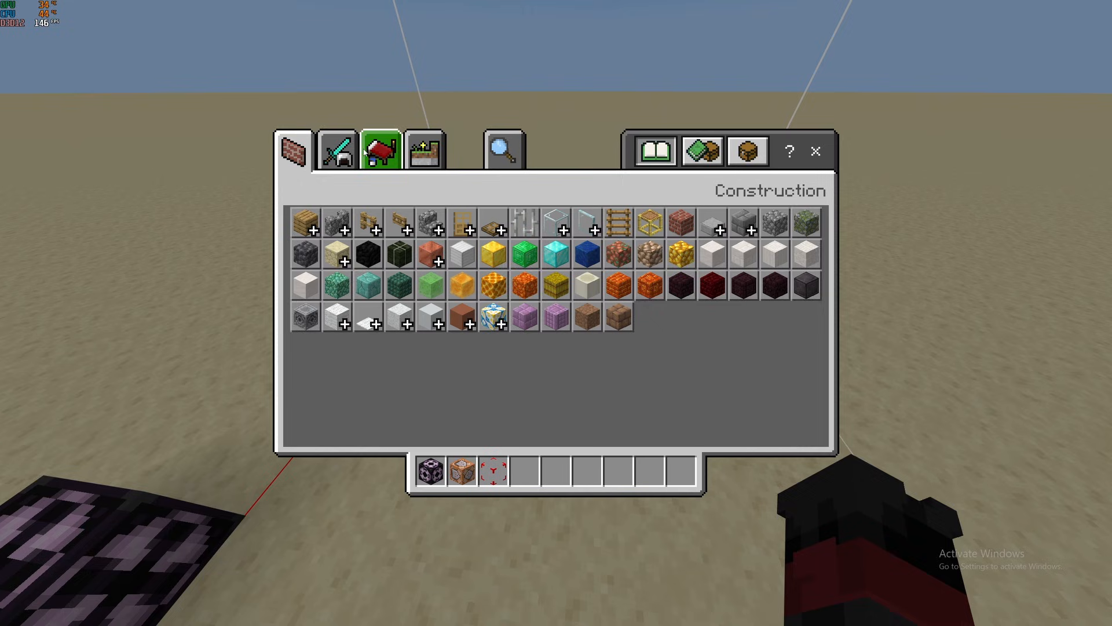
{"action": "left_click", "coordinate": [424, 150]}
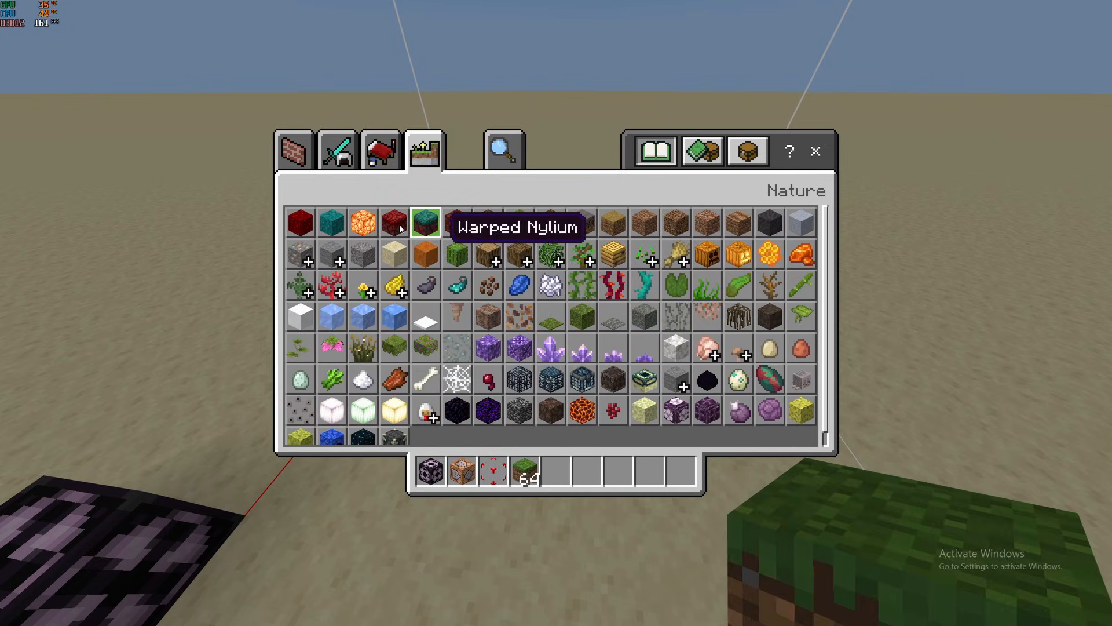
{"action": "left_click", "coordinate": [293, 149]}
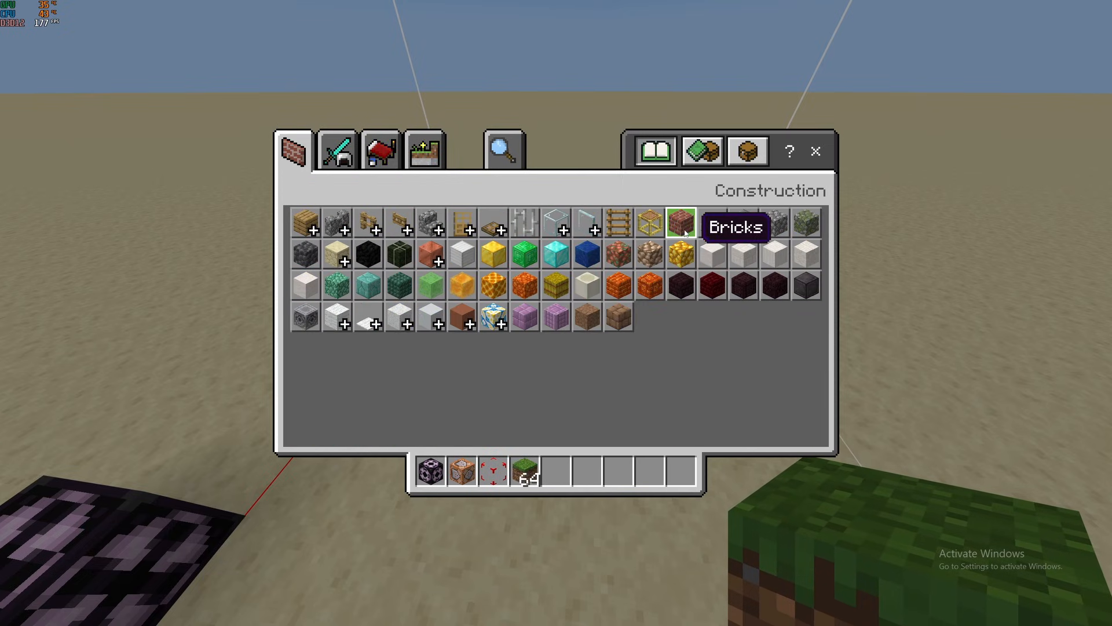
{"action": "left_click", "coordinate": [424, 150]}
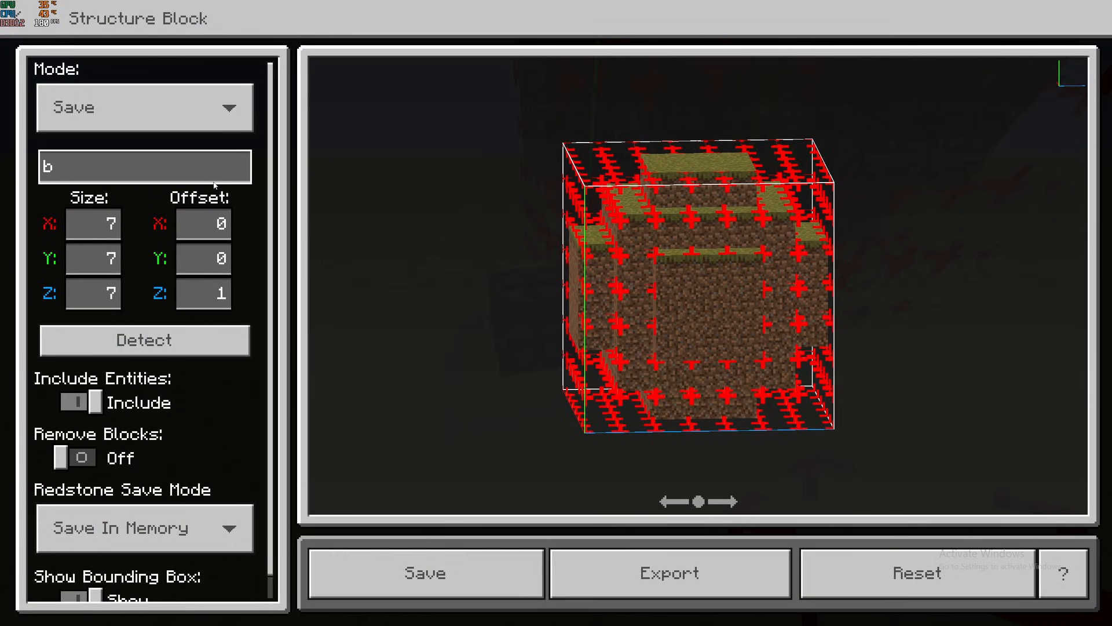
{"action": "type", "text": "rush1"}
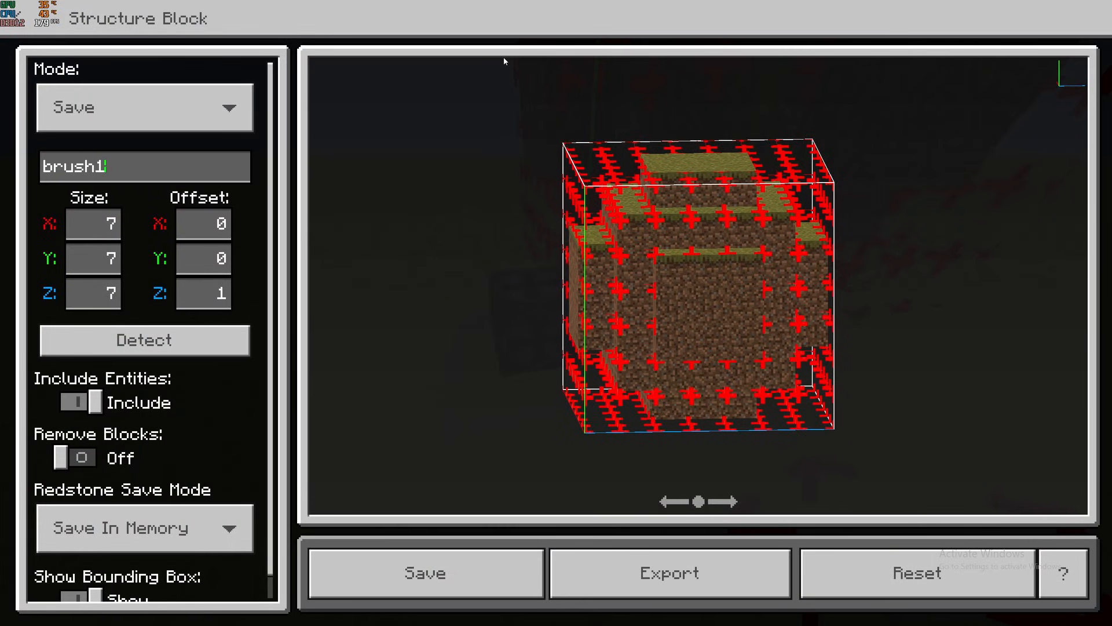
{"action": "key", "text": "Escape"}
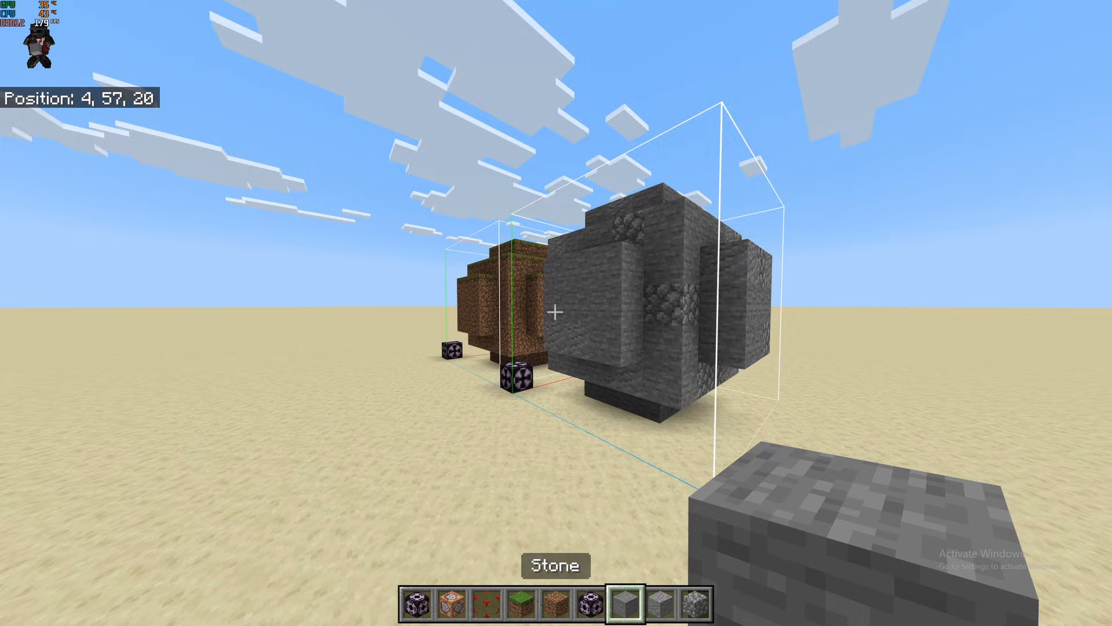
{"action": "mouse_move", "coordinate": [556, 314]}
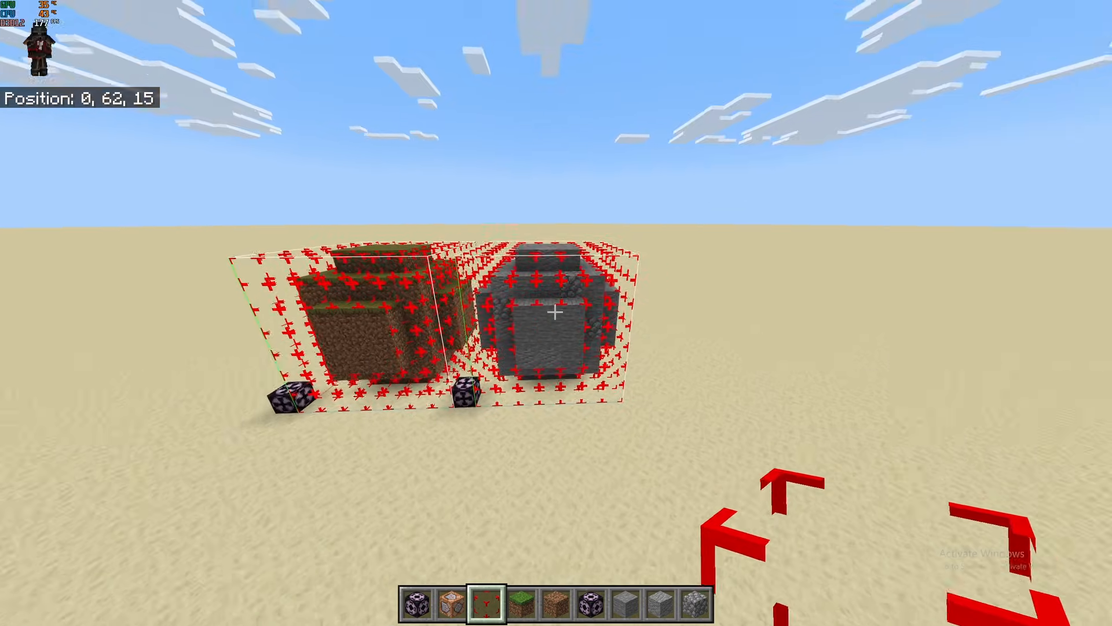
- Open the stone ball's structure block settings and append '2' to its name
{"action": "right_click", "coordinate": [556, 314]}
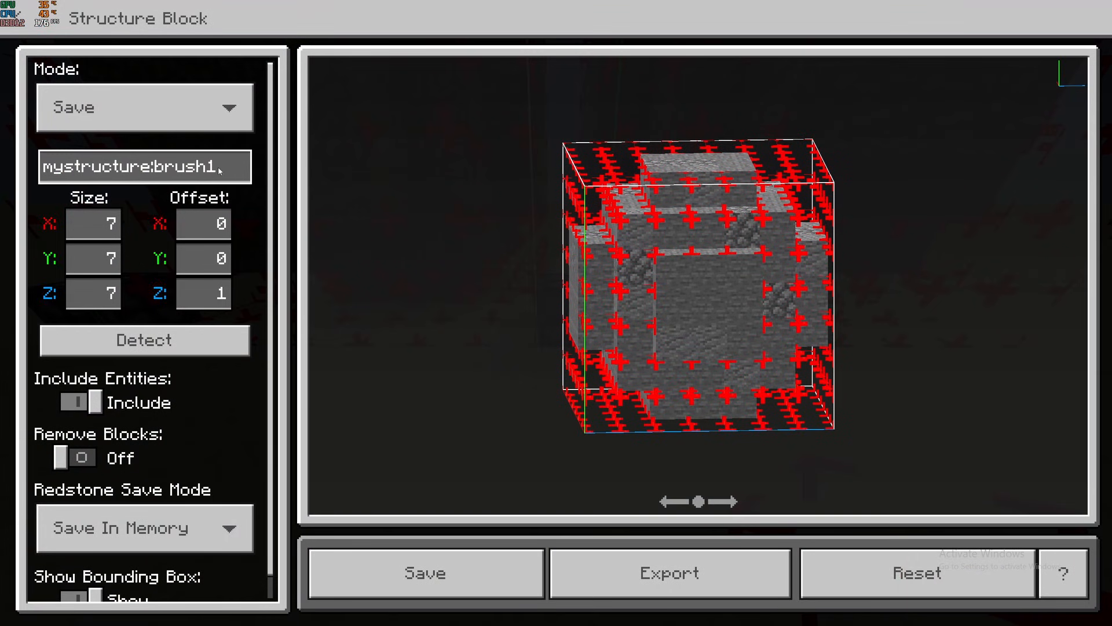
{"action": "type", "text": "2"}
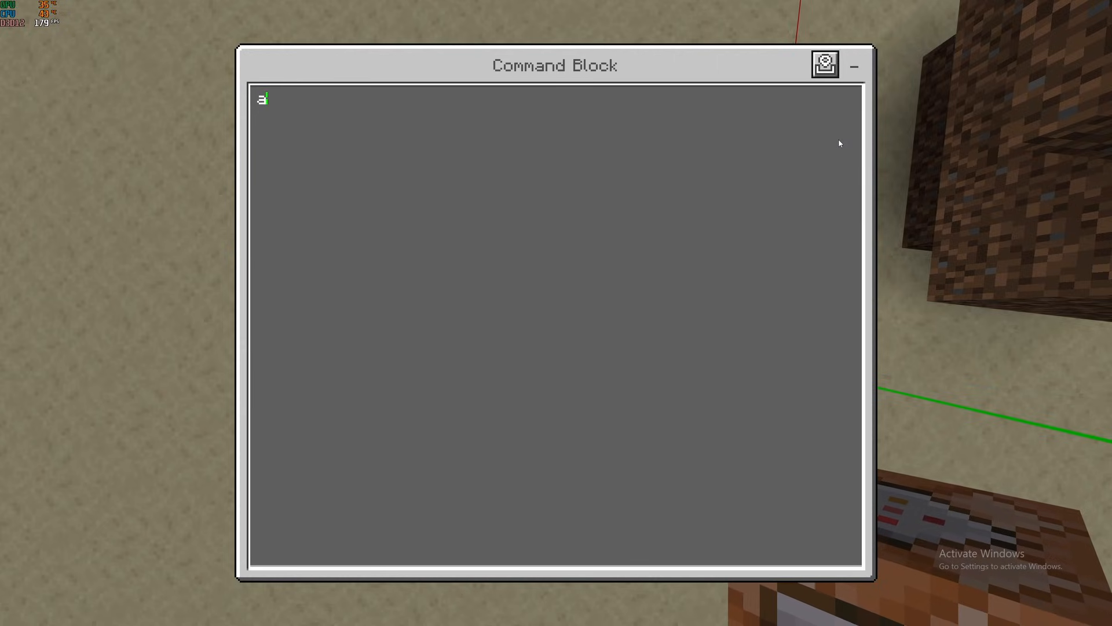
- Type an execute selector for worldedit-tagged players holding a stick in their weapon slot
{"action": "type", "text": "/execute as @a[tag=w]"}
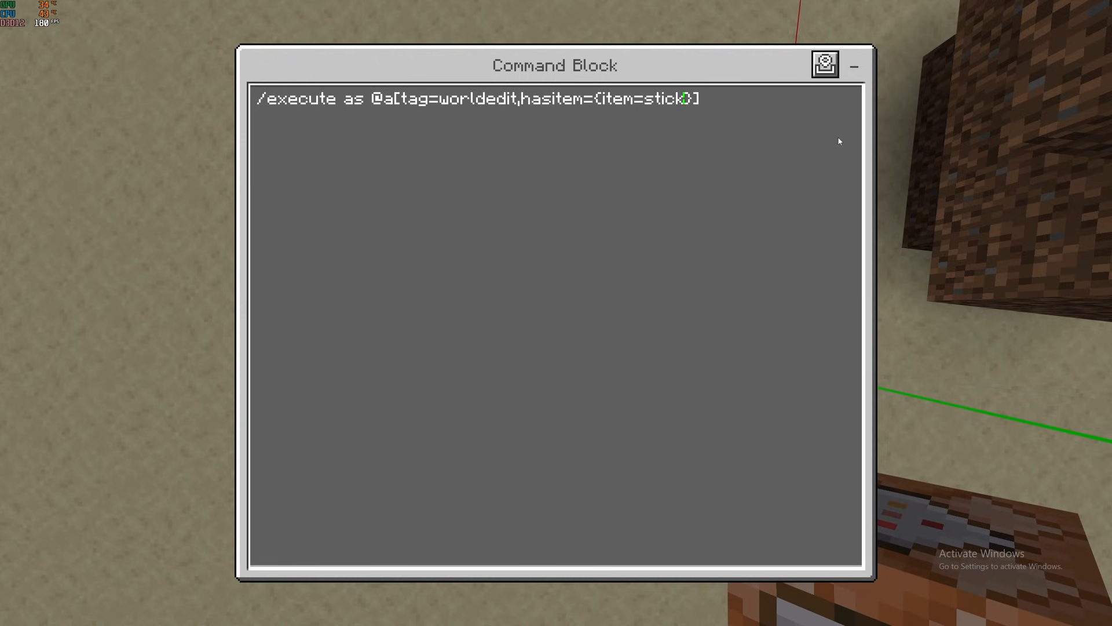
{"action": "type", "text": ",location"}
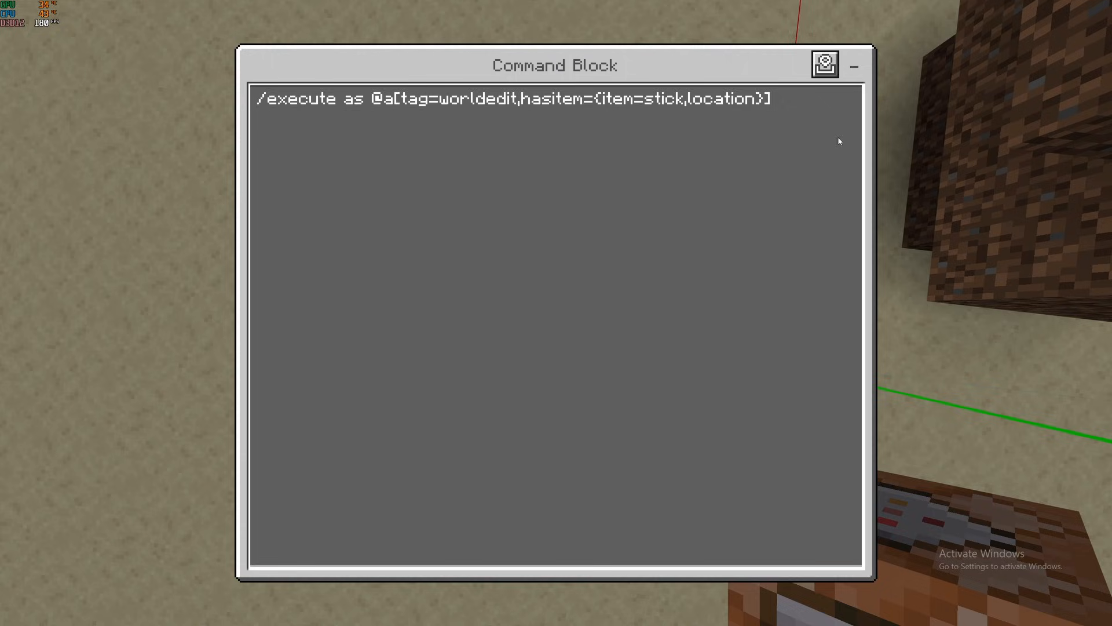
{"action": "type", "text": "weap"}
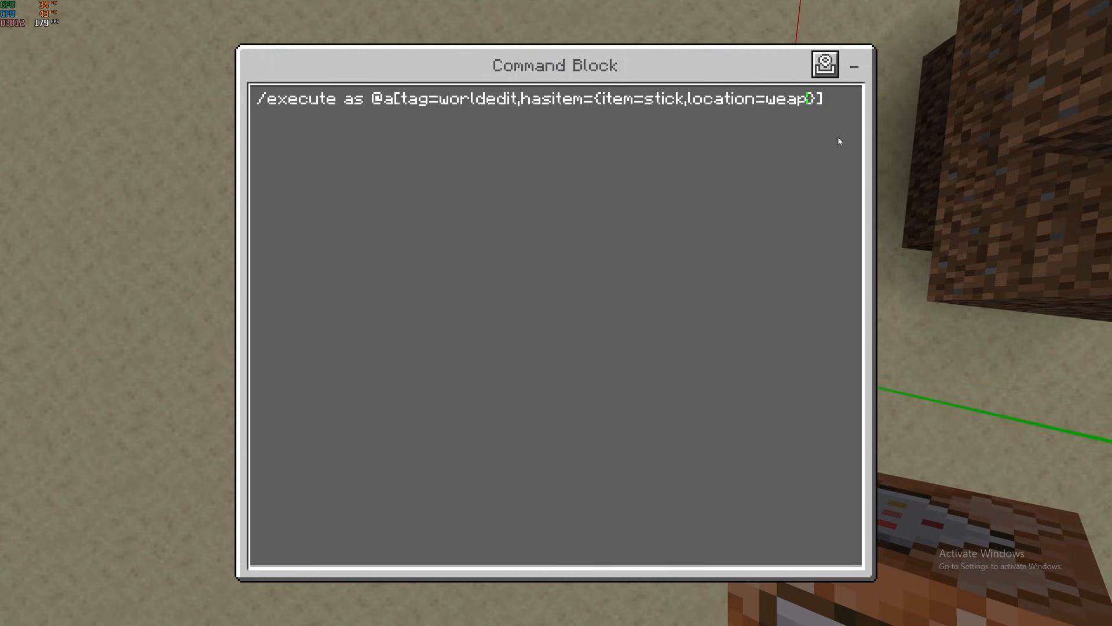
{"action": "type", "text": "on}"}
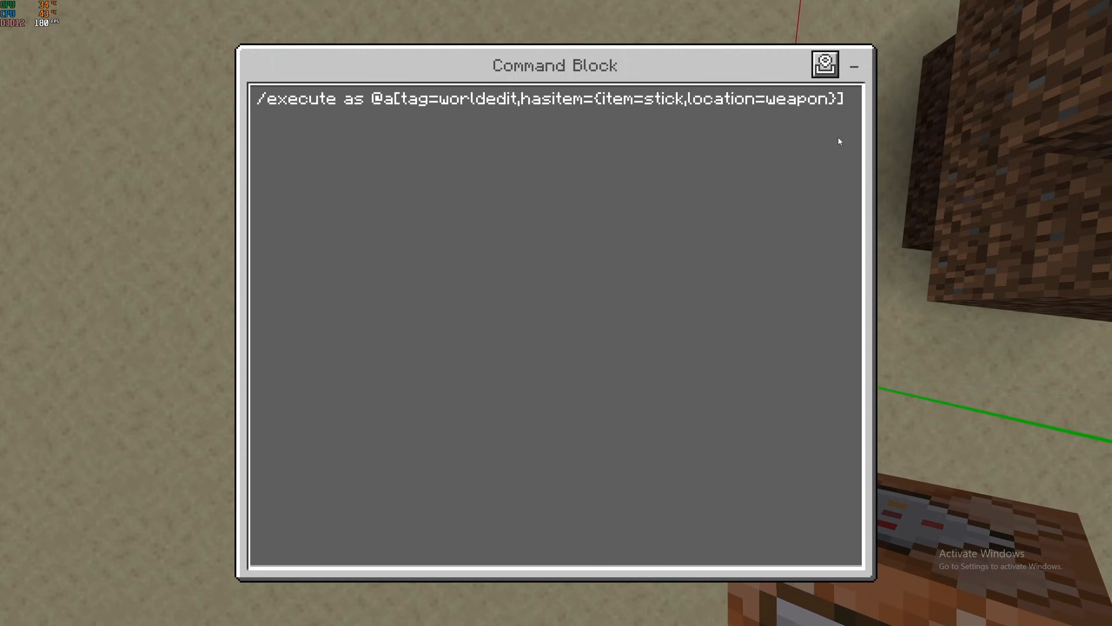
{"action": "type", "text": "slot."}
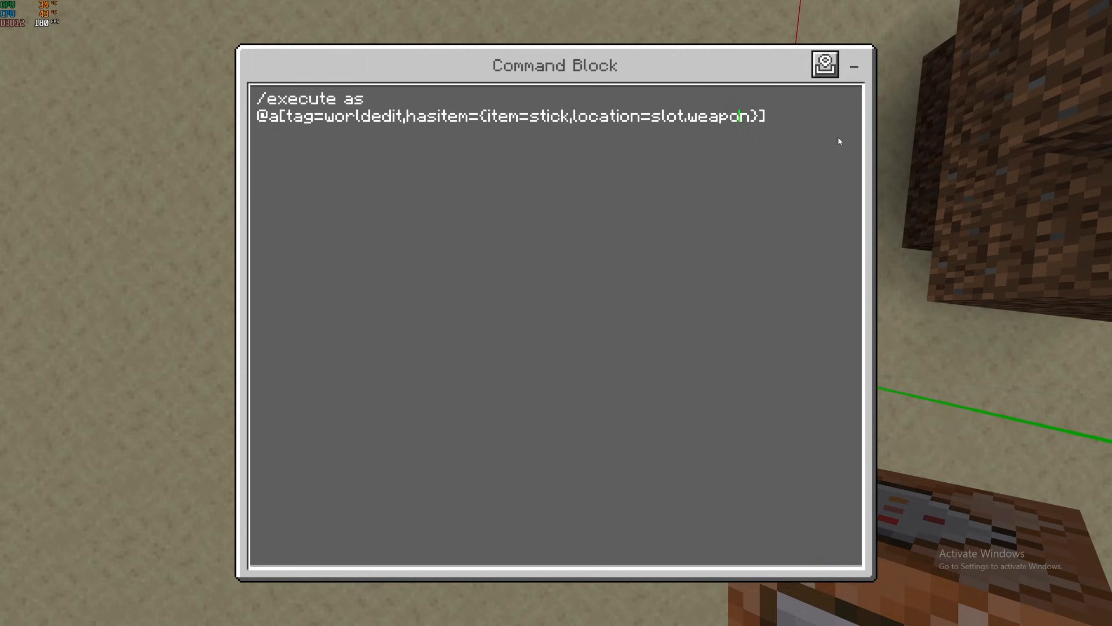
{"action": "type", "text": ".mINHnsd"}
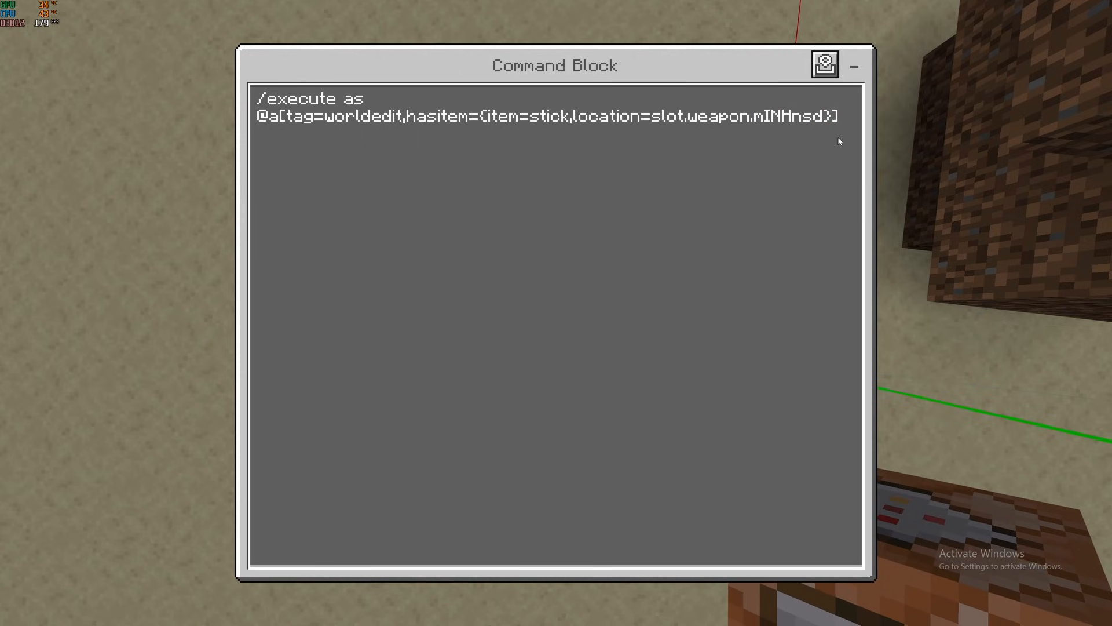
{"action": "type", "text": "at @s psd"}
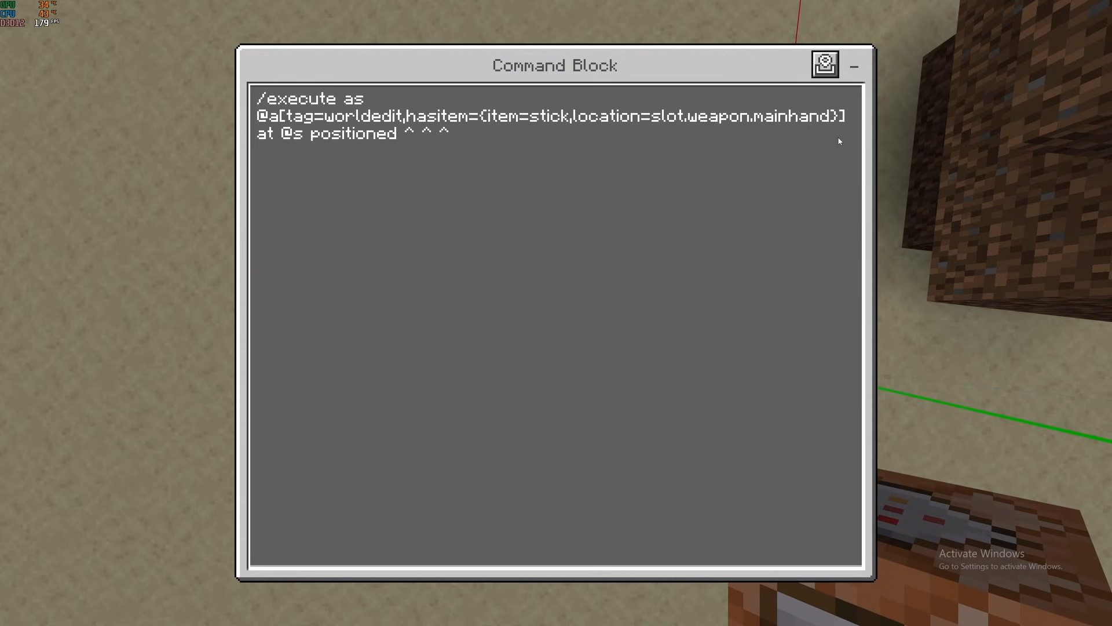
- Position it ^ ^ ^20 and run /structure load brush1 at ~ ~ ~
{"action": "type", "text": "20 run /"}
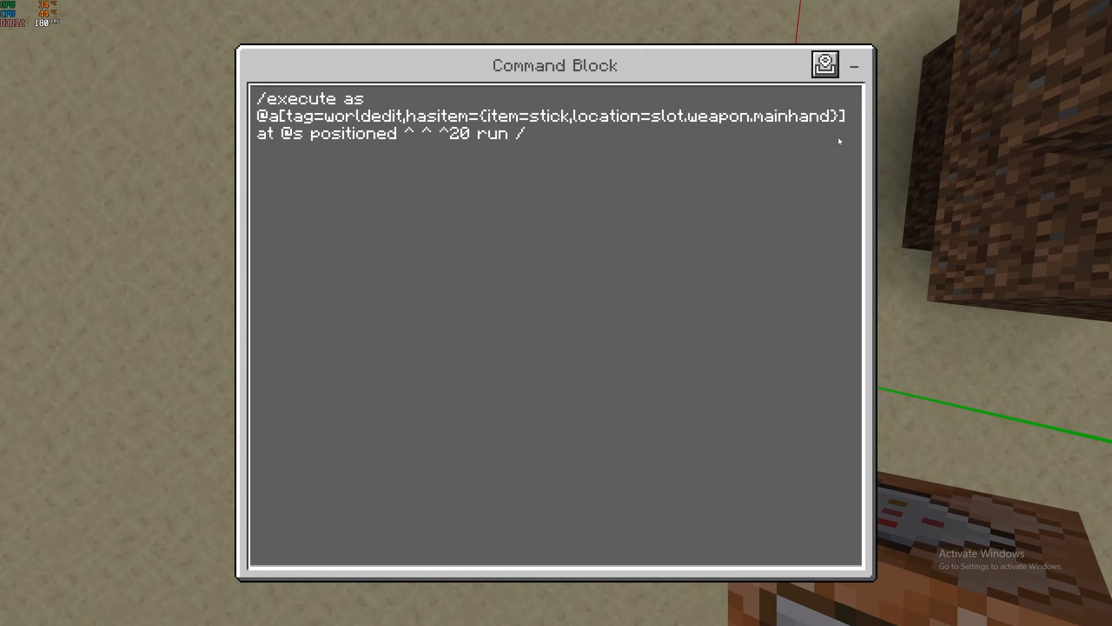
{"action": "type", "text": "structure load b"}
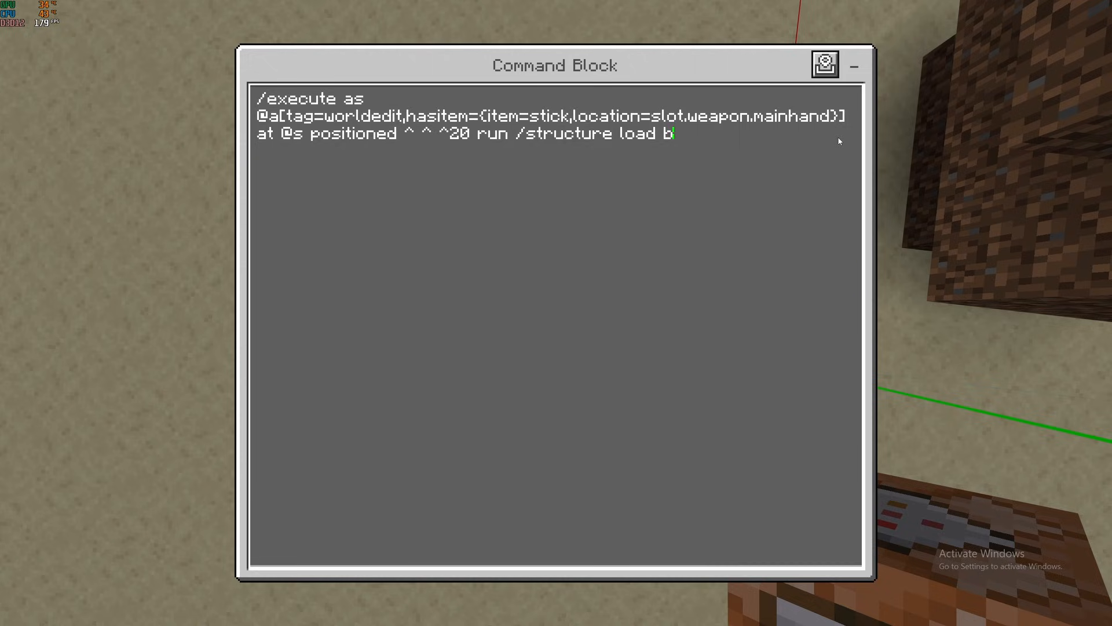
{"action": "type", "text": "rush1"}
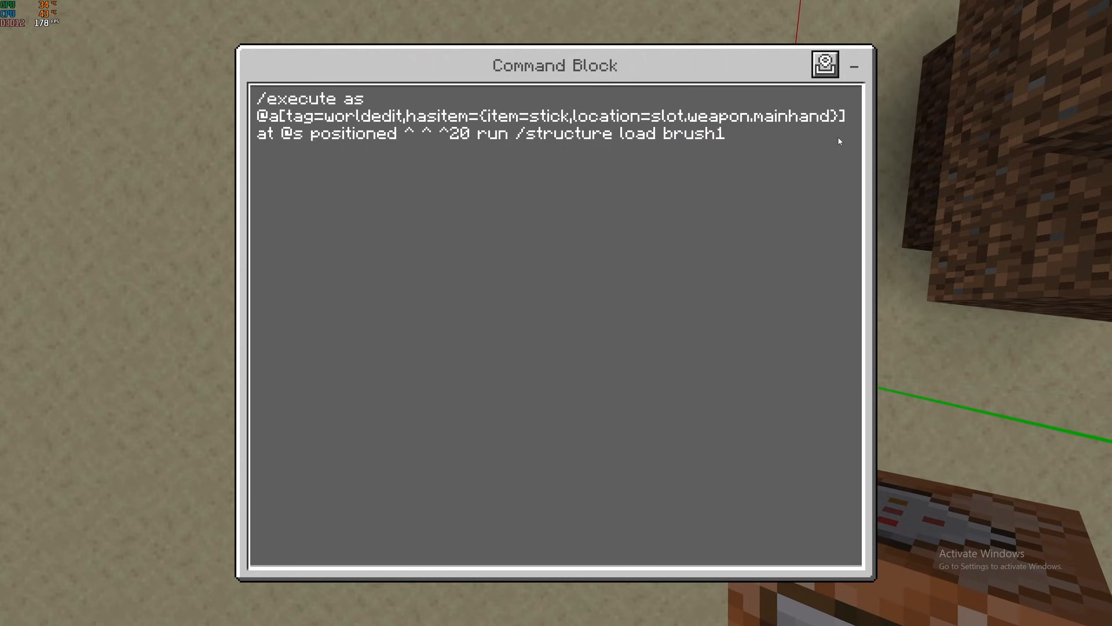
{"action": "type", "text": "~ ~ ~"}
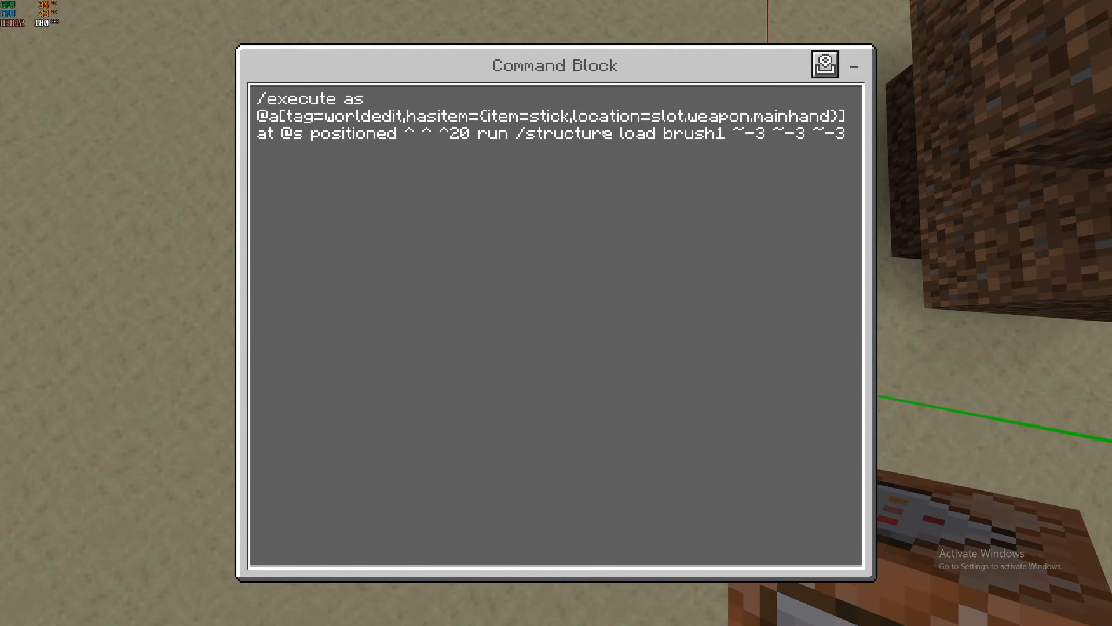
{"action": "mouse_move", "coordinate": [708, 149]}
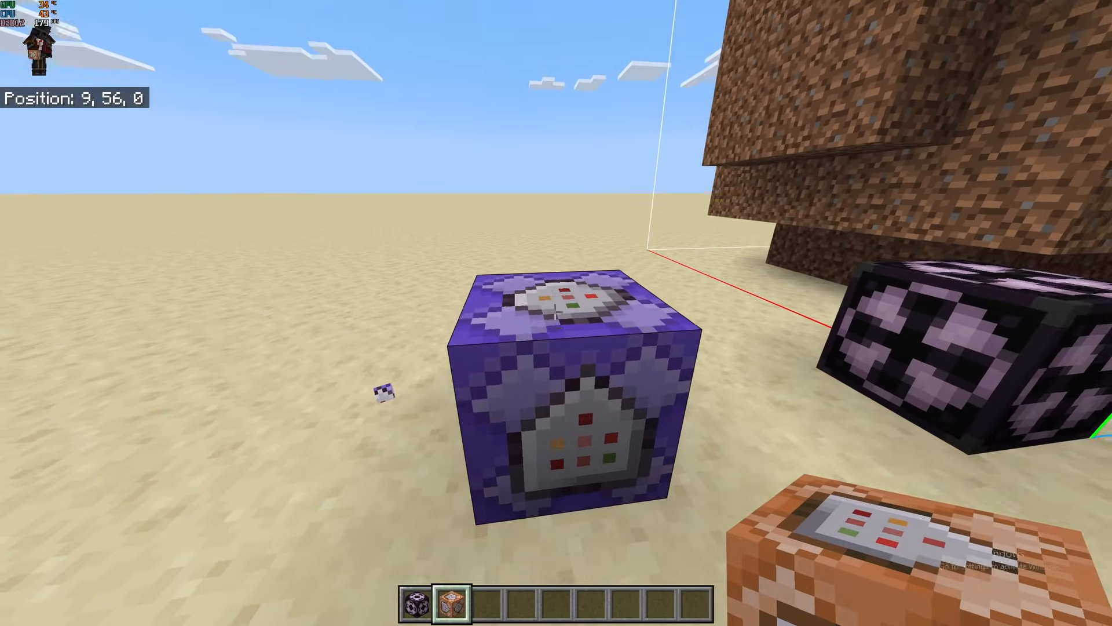
{"action": "mouse_move", "coordinate": [556, 313]}
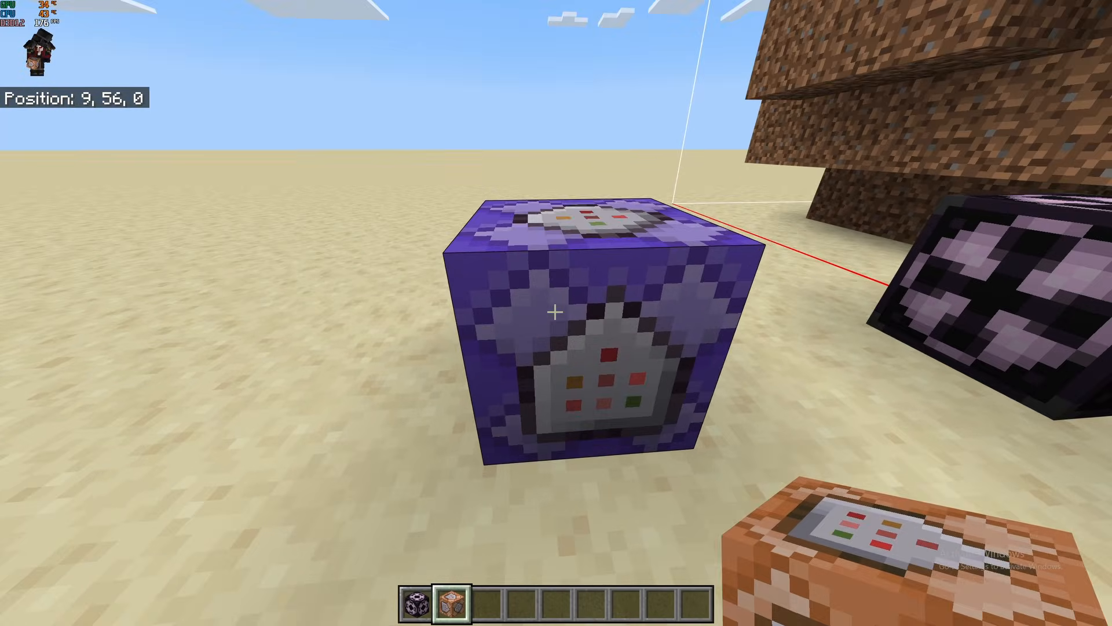
- Change the command's hasitem item from stick to breeze_rod
{"action": "key", "text": "3"}
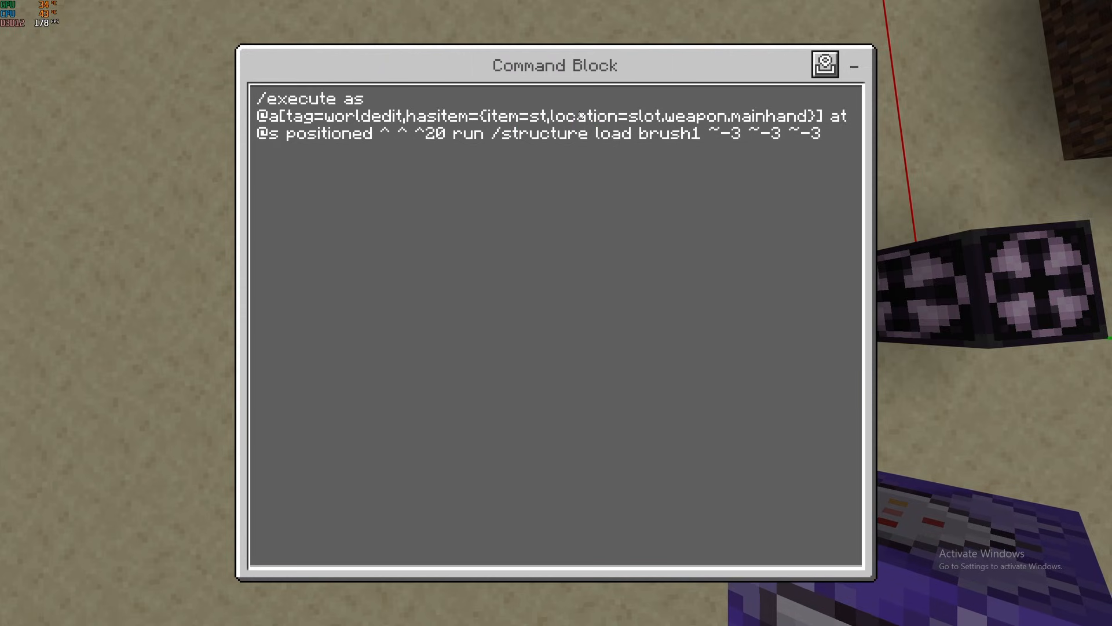
{"action": "type", "text": "breeze_rod"}
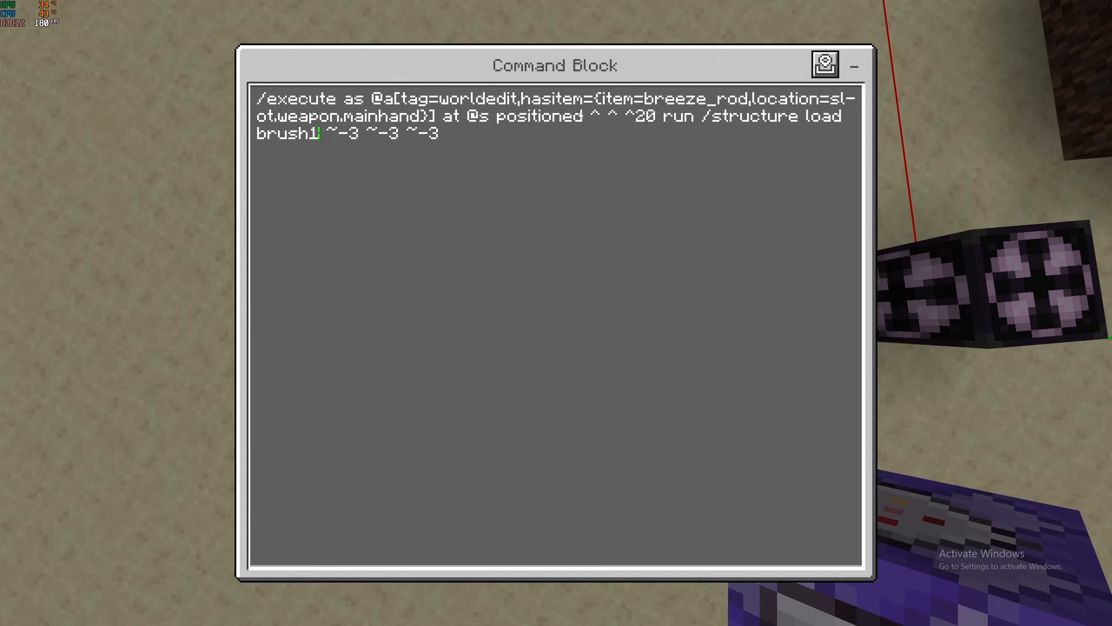
{"action": "key", "text": "Backspace"}
{"action": "type", "text": "s"}
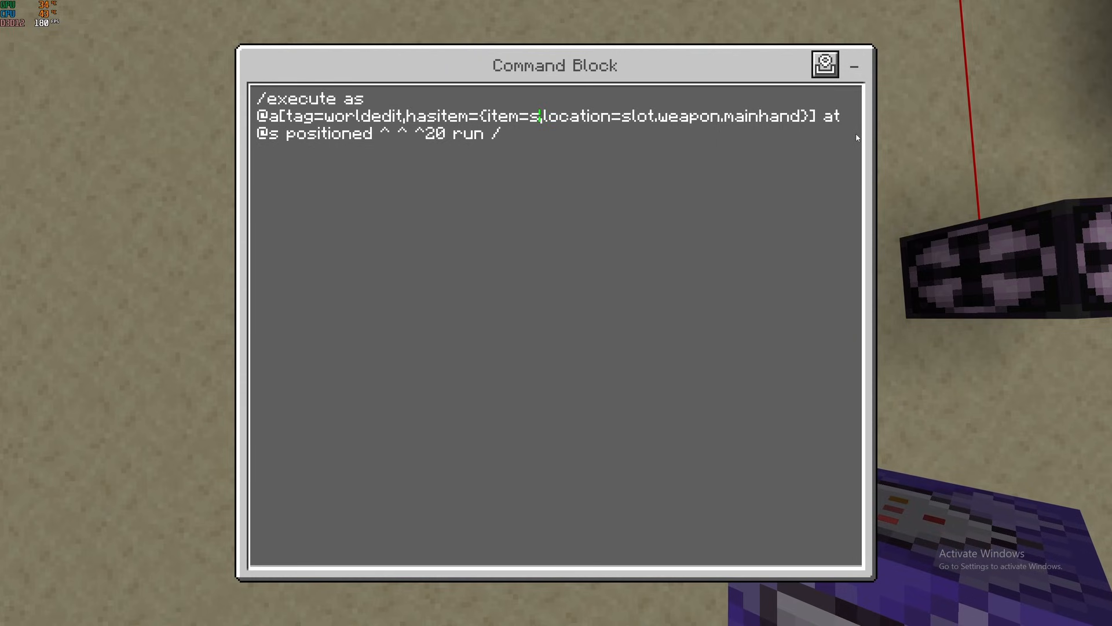
- Make the blaze_rod command fill ~ ~ ~ ~ ~ ~ with air, then begin a brush command
{"action": "type", "text": "laze_rod,"}
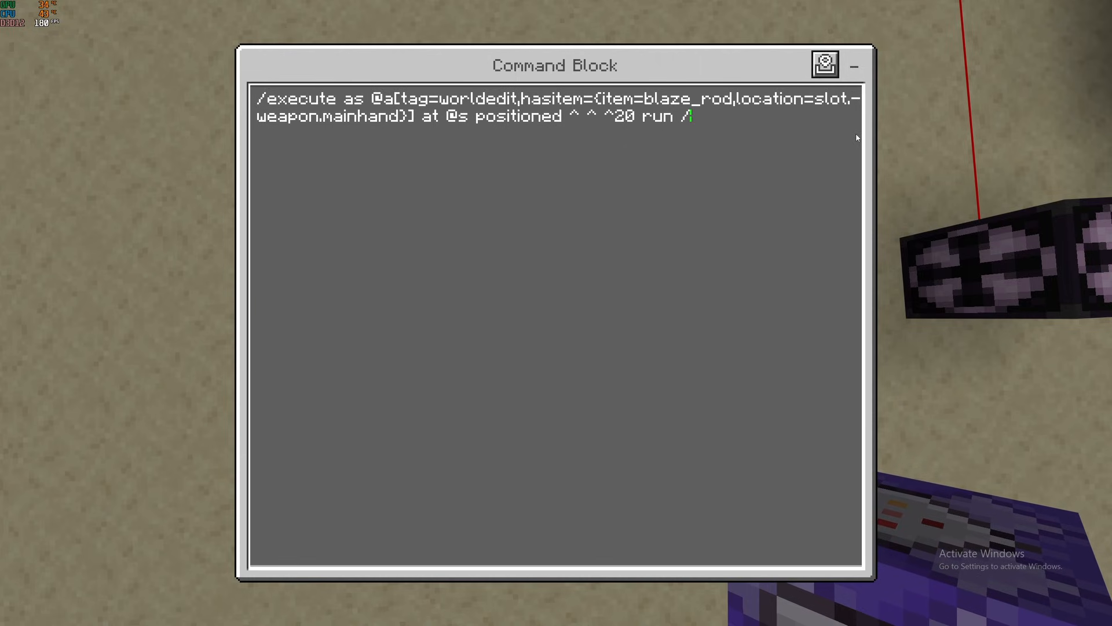
{"action": "type", "text": "ill ~ ~ ~ ~ ~ ~"}
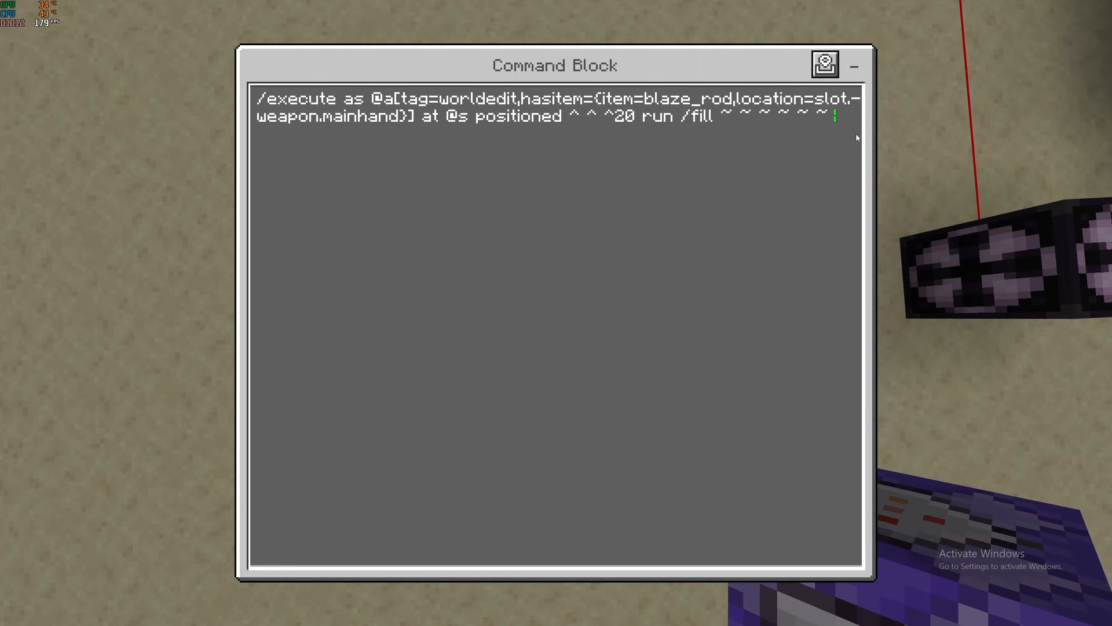
{"action": "type", "text": "air"}
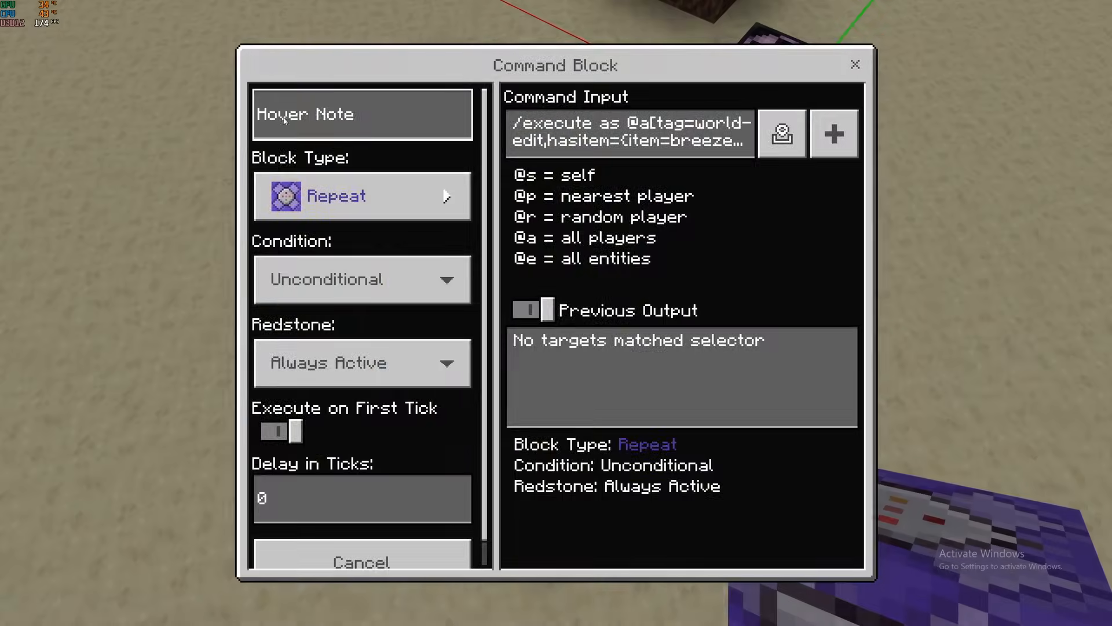
{"action": "type", "text": "bru"}
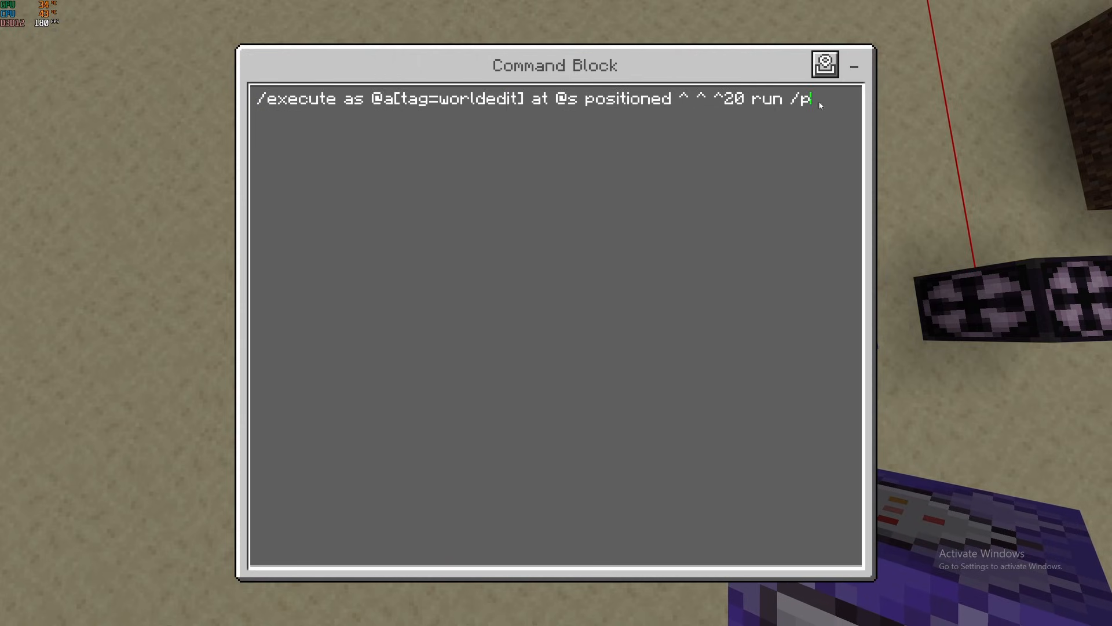
- Enter /particle minecraft:balloon_gas_particle ~ ~ ~ in the repeating block, then open the inventory
{"action": "type", "text": "art"}
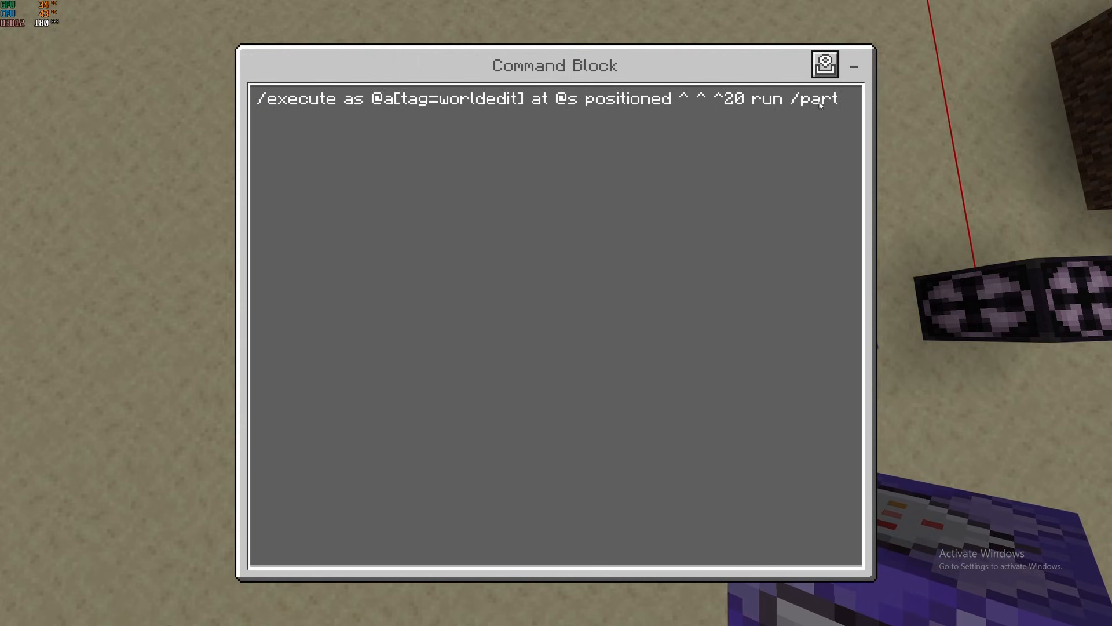
{"action": "type", "text": "icle"}
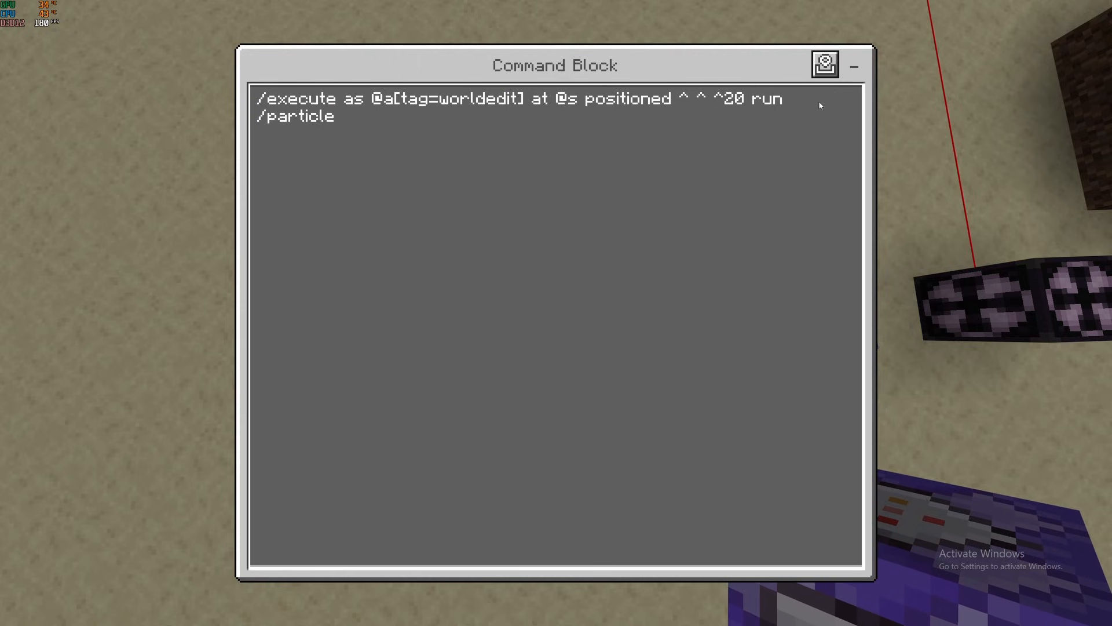
{"action": "type", "text": "minecraft"}
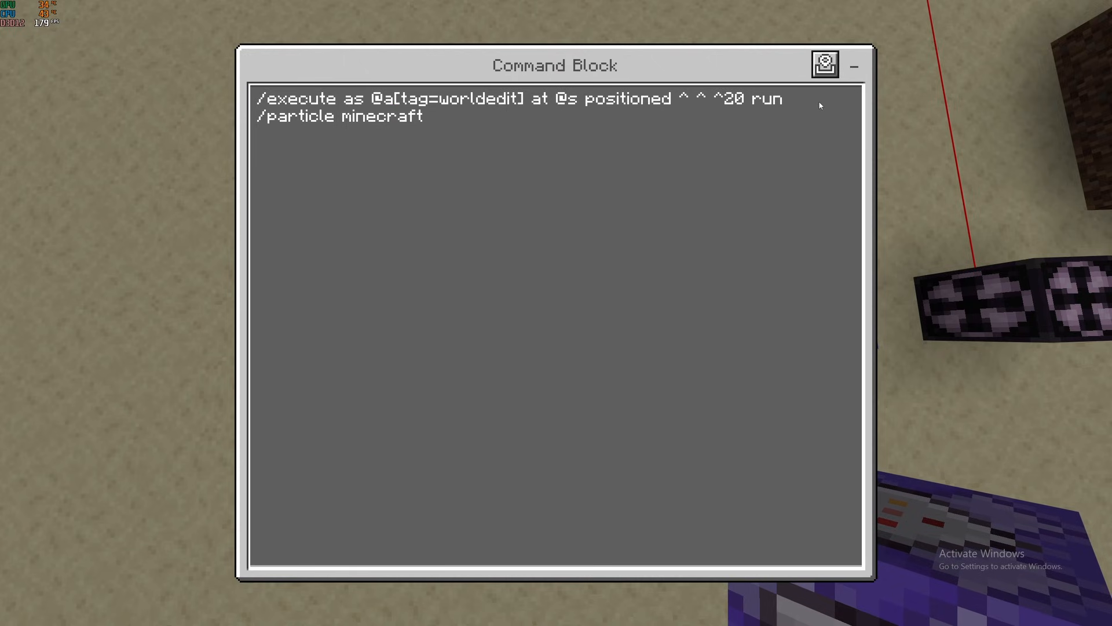
{"action": "type", "text": ":balloon_gas"}
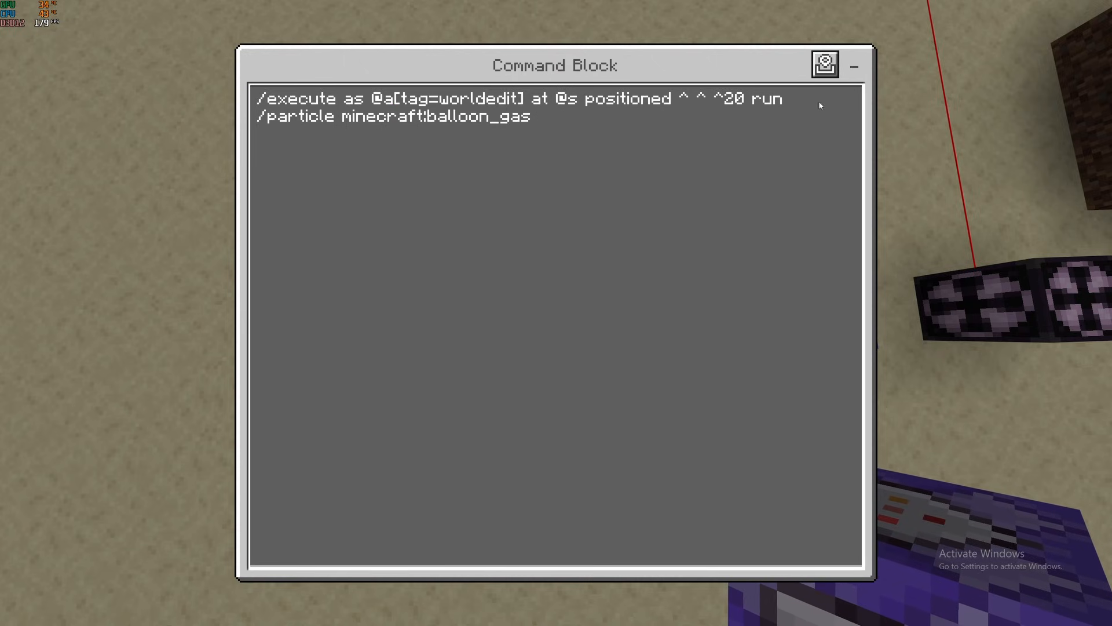
{"action": "type", "text": "_particle ~ ~ ~"}
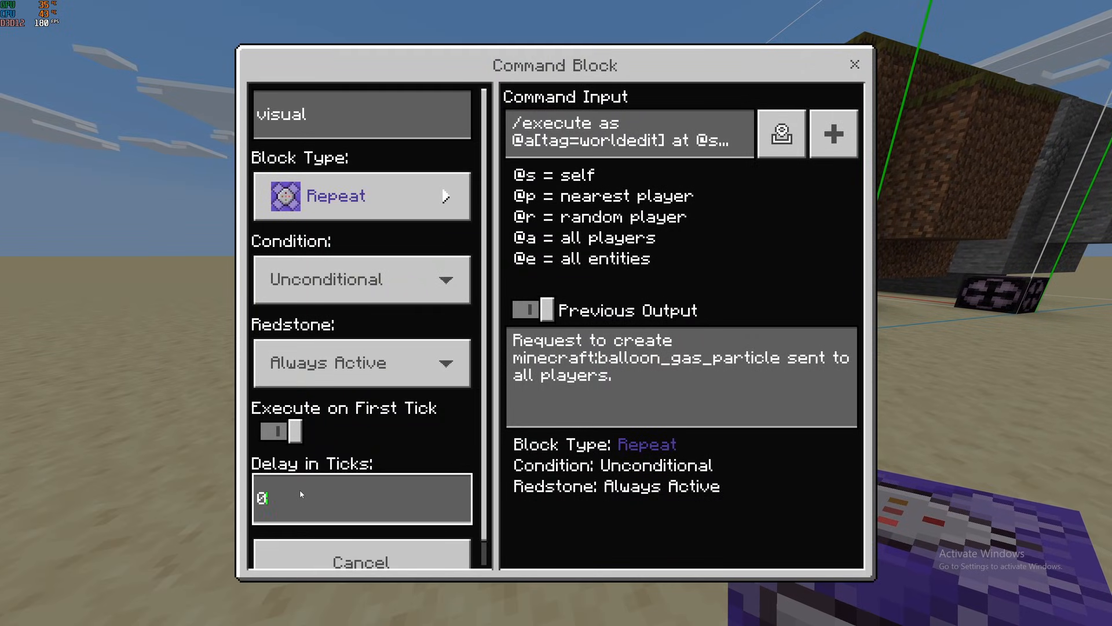
{"action": "type", "text": "10"}
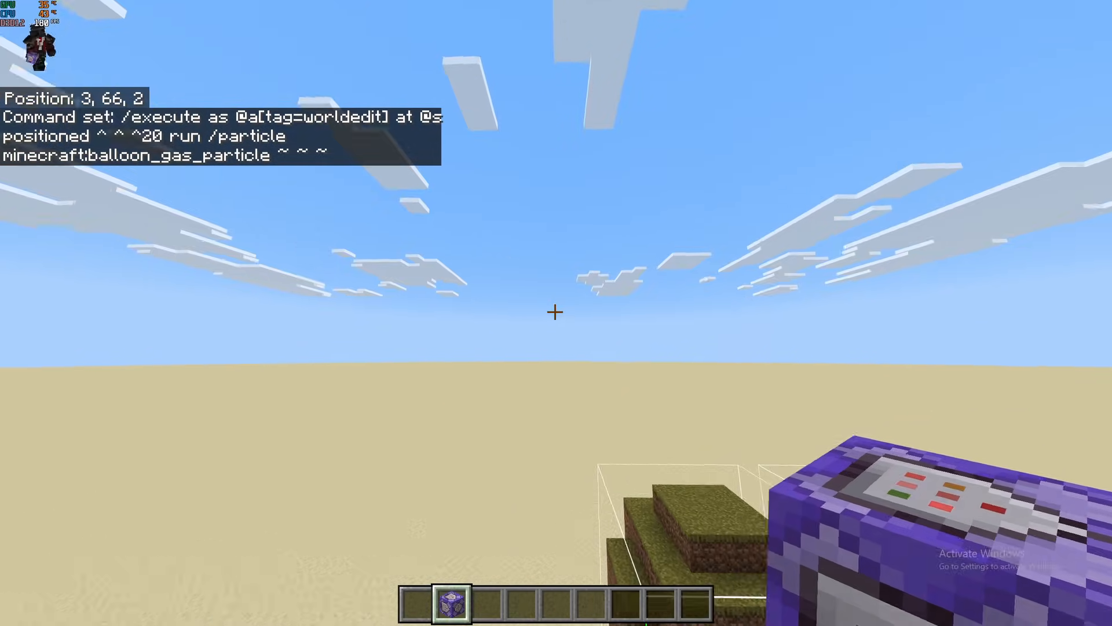
{"action": "key", "text": "e"}
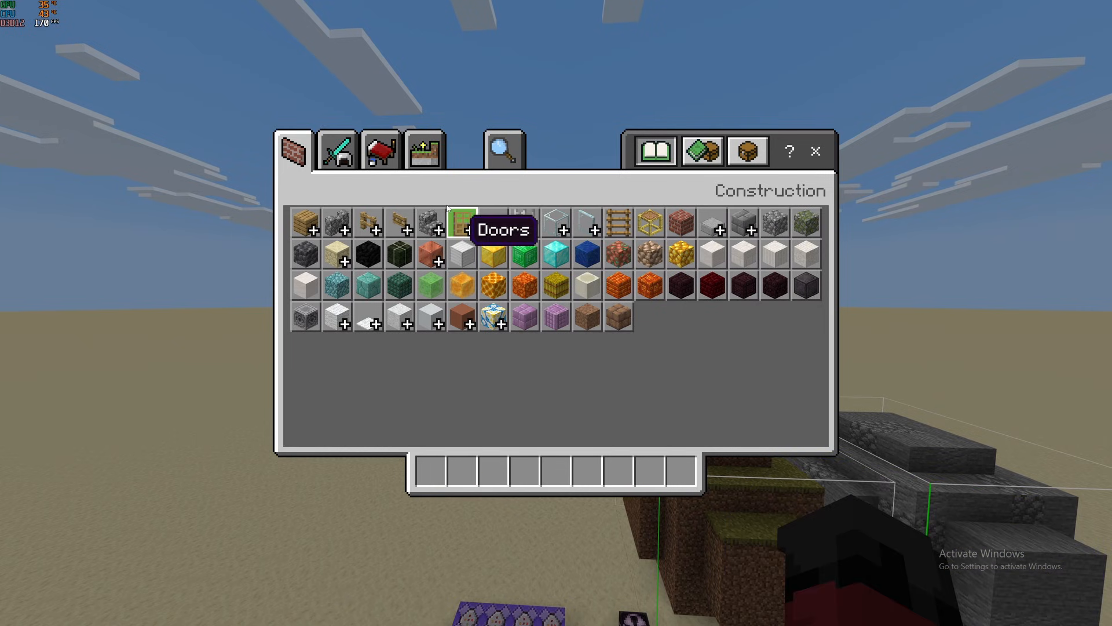
- Take the rods from the creative inventory and fly around painting the stone worm
{"action": "left_click", "coordinate": [380, 150]}
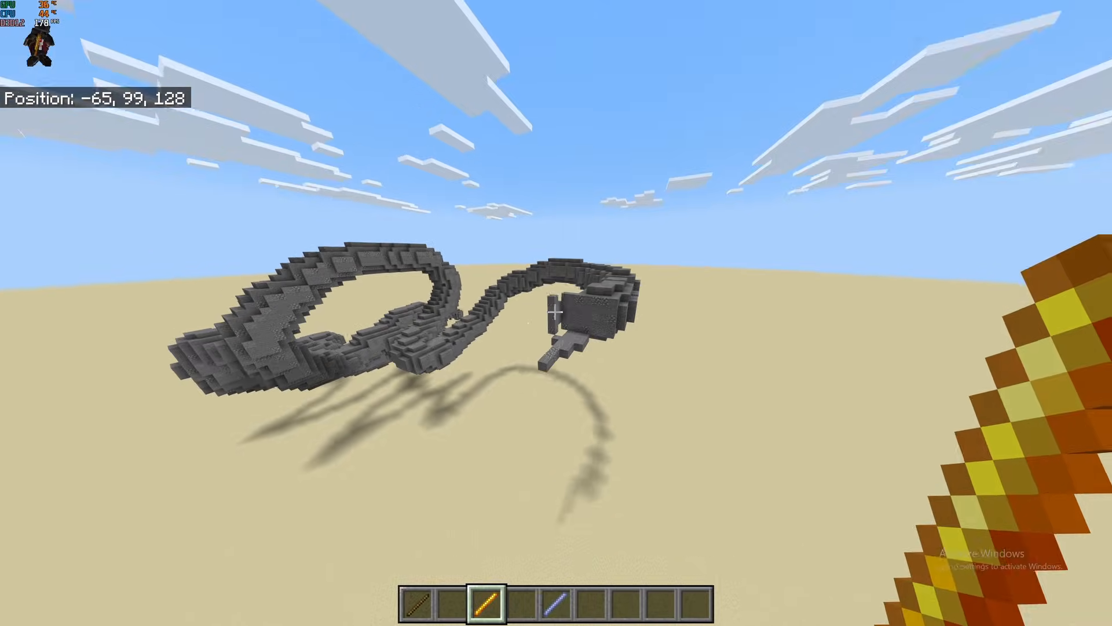
{"action": "key", "text": "w"}
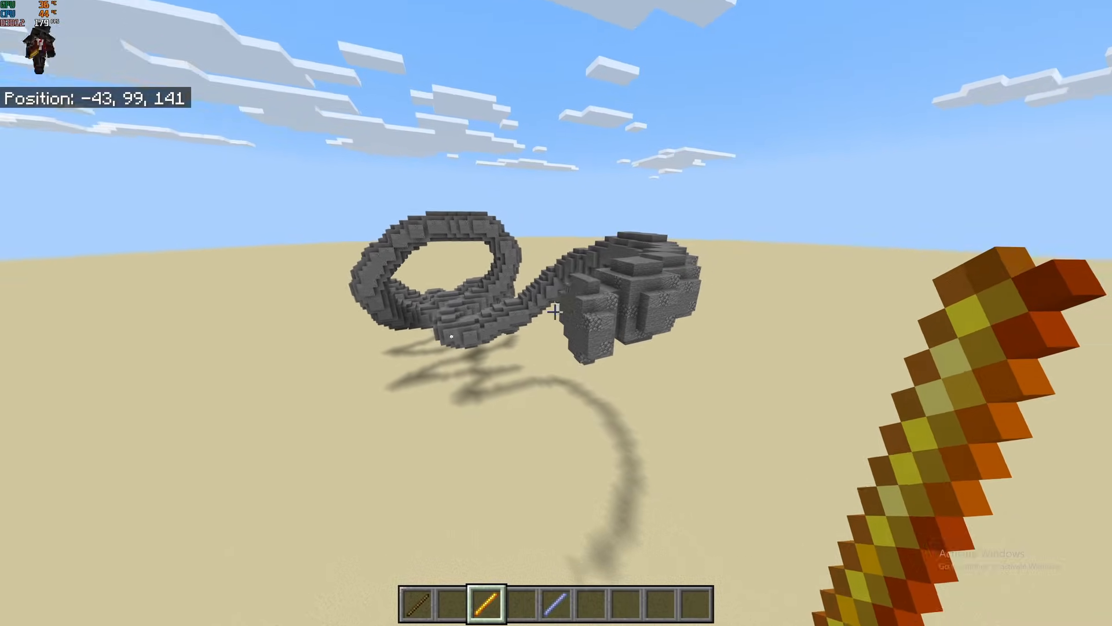